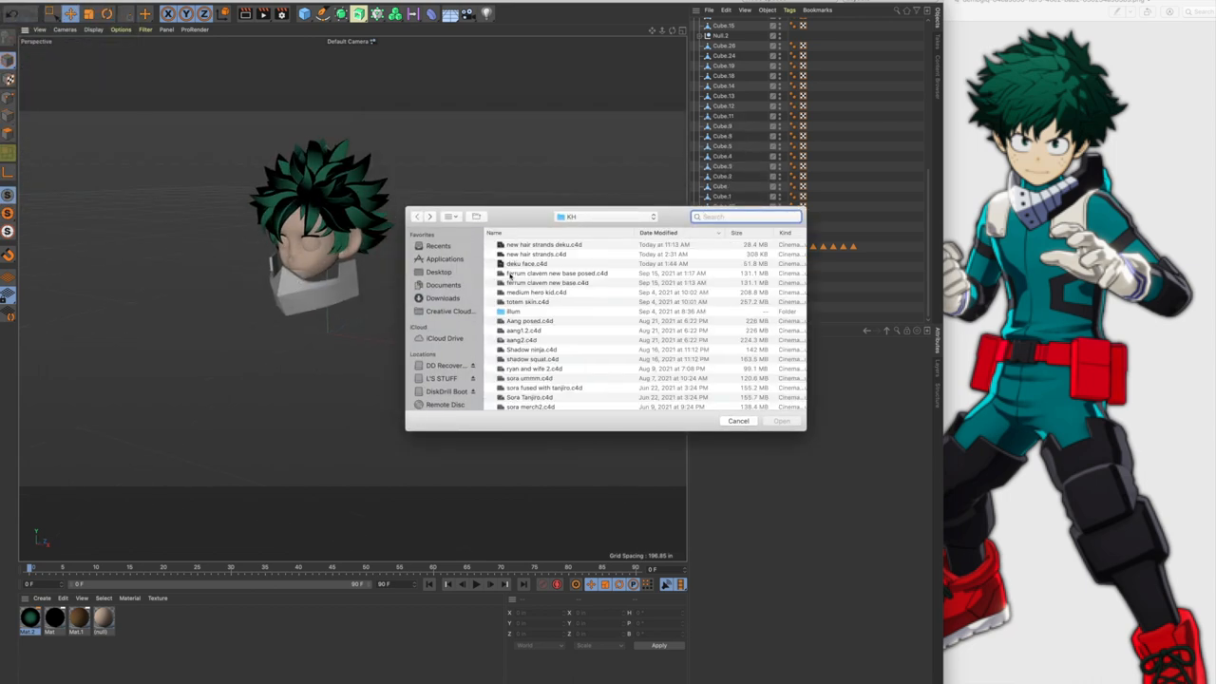
# Open the saved character .c4d file with the white-haired figure in the red jacket
pyautogui.click(547, 274)
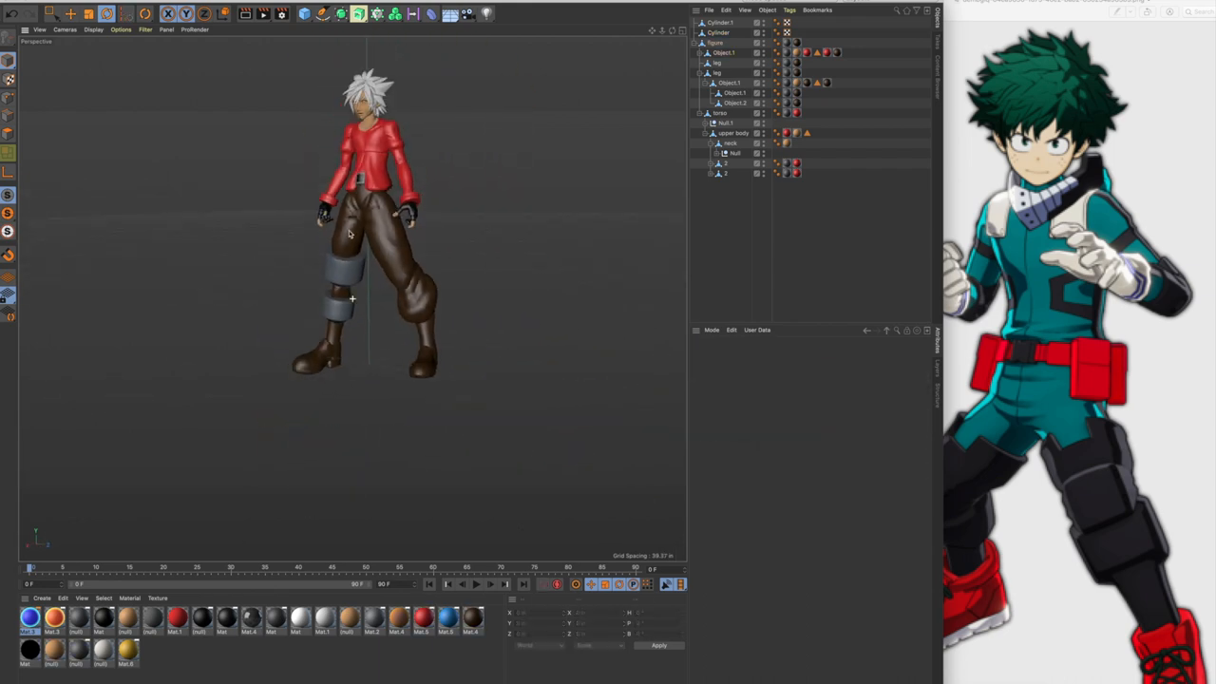
# Switch to the Sculpt layout and choose a brush for shaping the shin armour
pyautogui.click(728, 53)
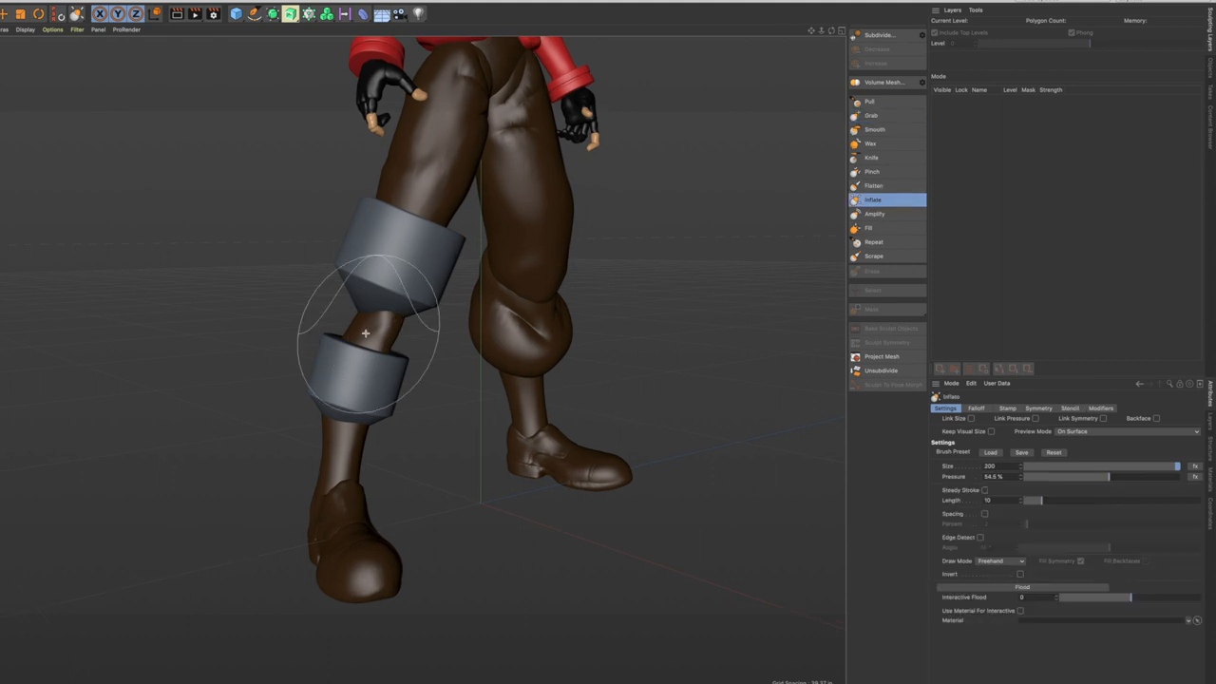
pyautogui.click(870, 116)
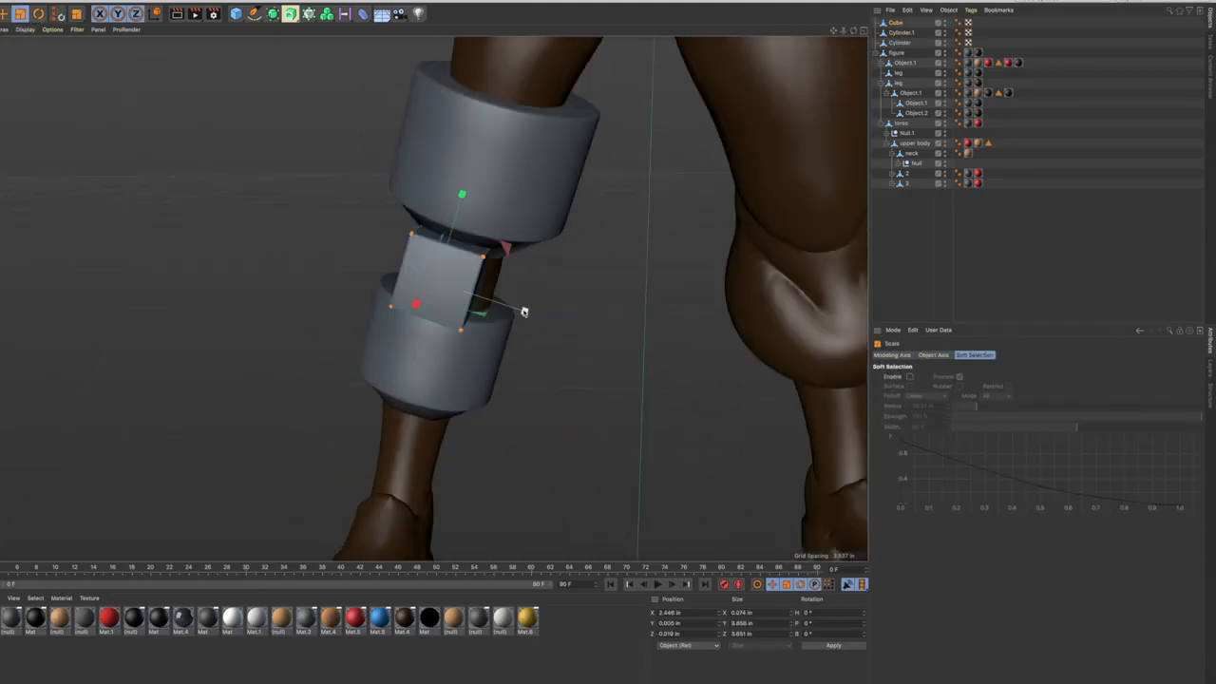
# Nudge the armour plate into place around the shin and return to the sculpting layout
pyautogui.moveTo(522, 313); pyautogui.dragTo(490, 300)
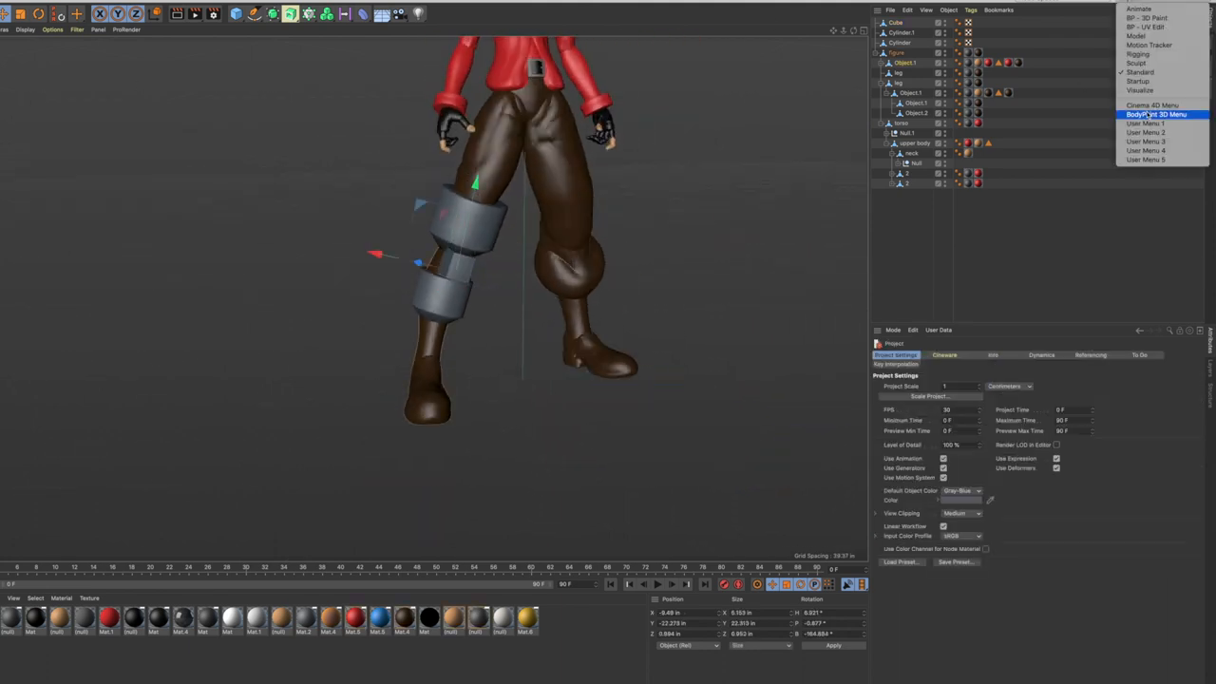
pyautogui.click(1155, 114)
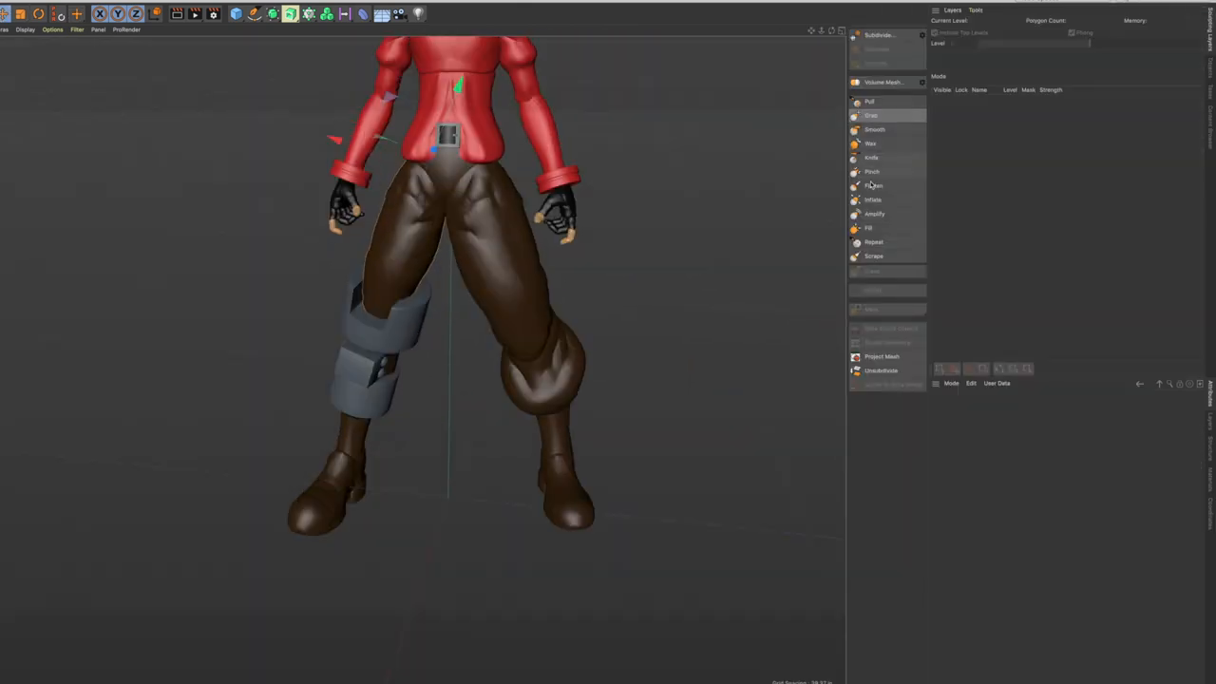
# Apply the black material to the leg armour and boot, then reopen the black-suited Deku project
pyautogui.click(870, 116)
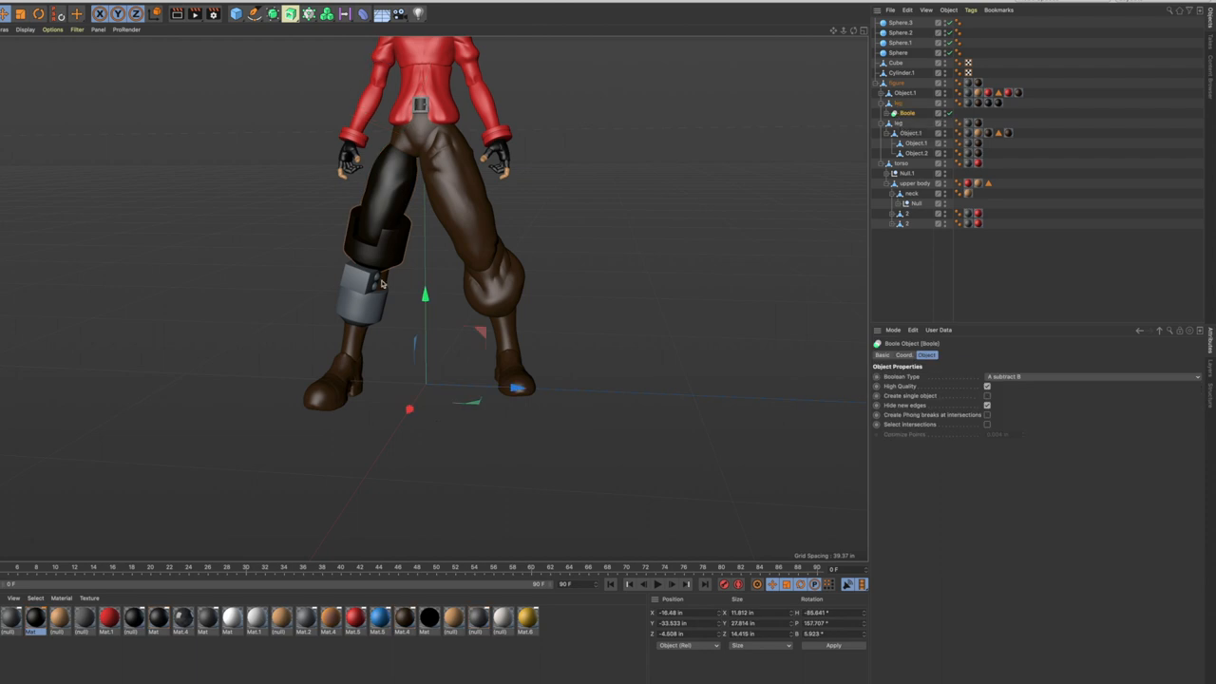
pyautogui.click(904, 91)
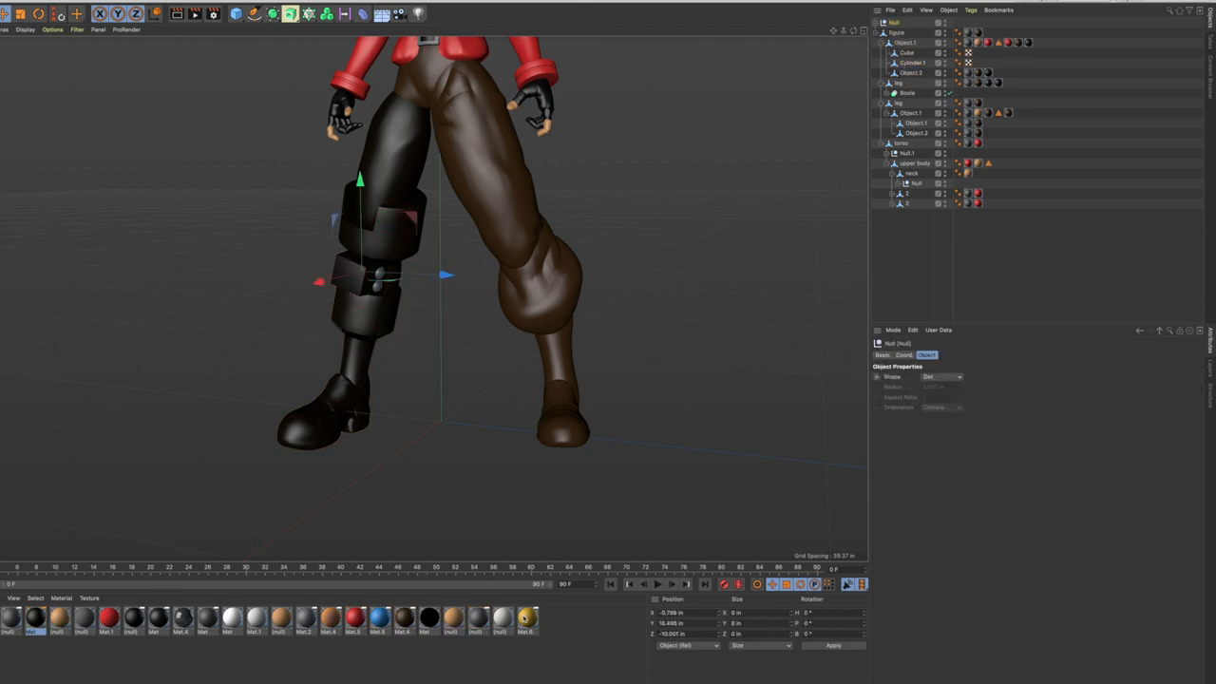
pyautogui.doubleClick(526, 619)
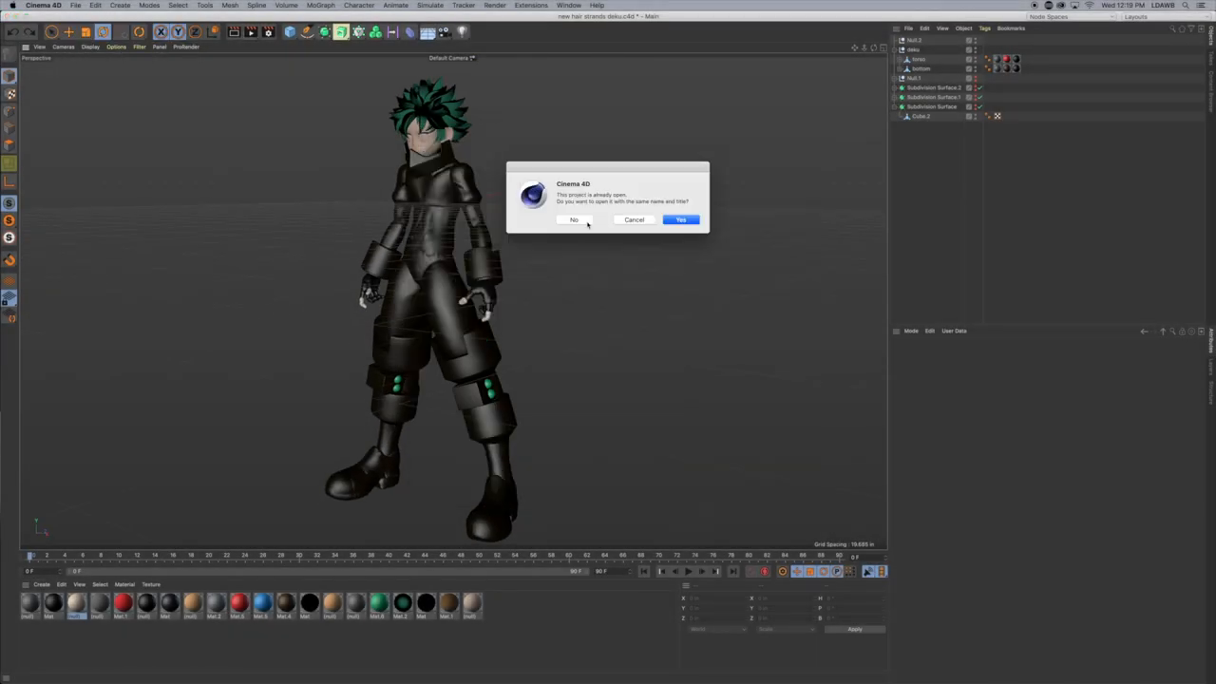
# Decline reopening the project and zoom in on the dark-suited leg with the new plate piece
pyautogui.click(680, 220)
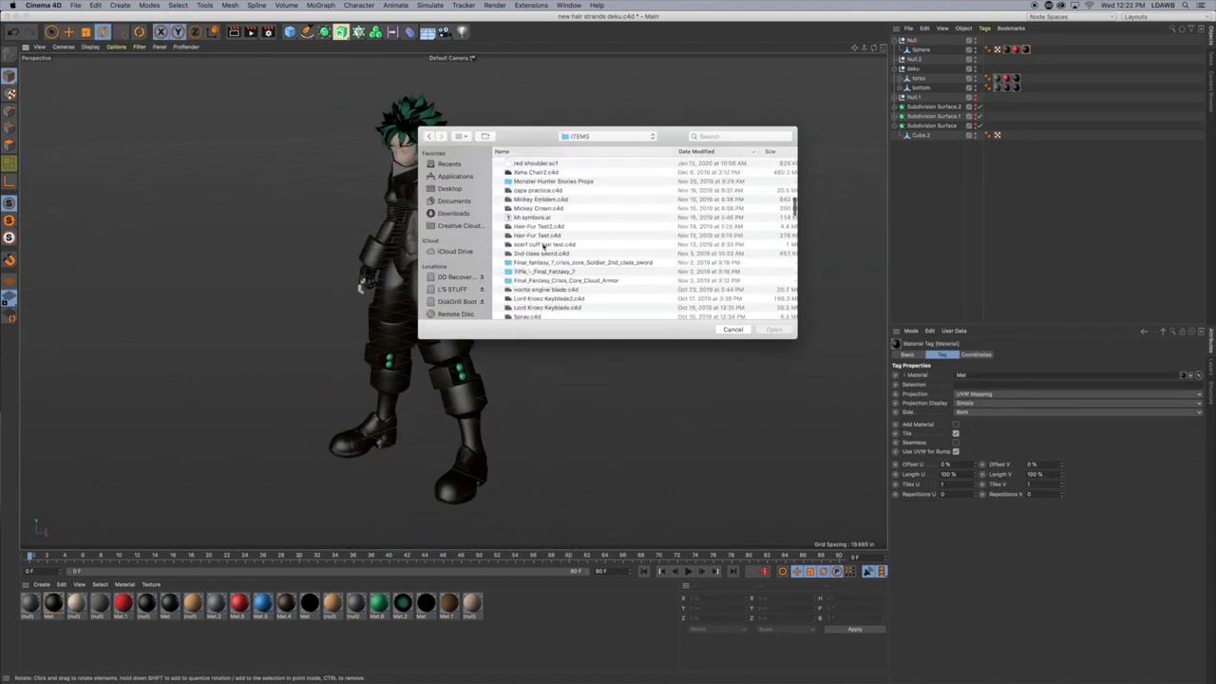
pyautogui.scroll(-3)
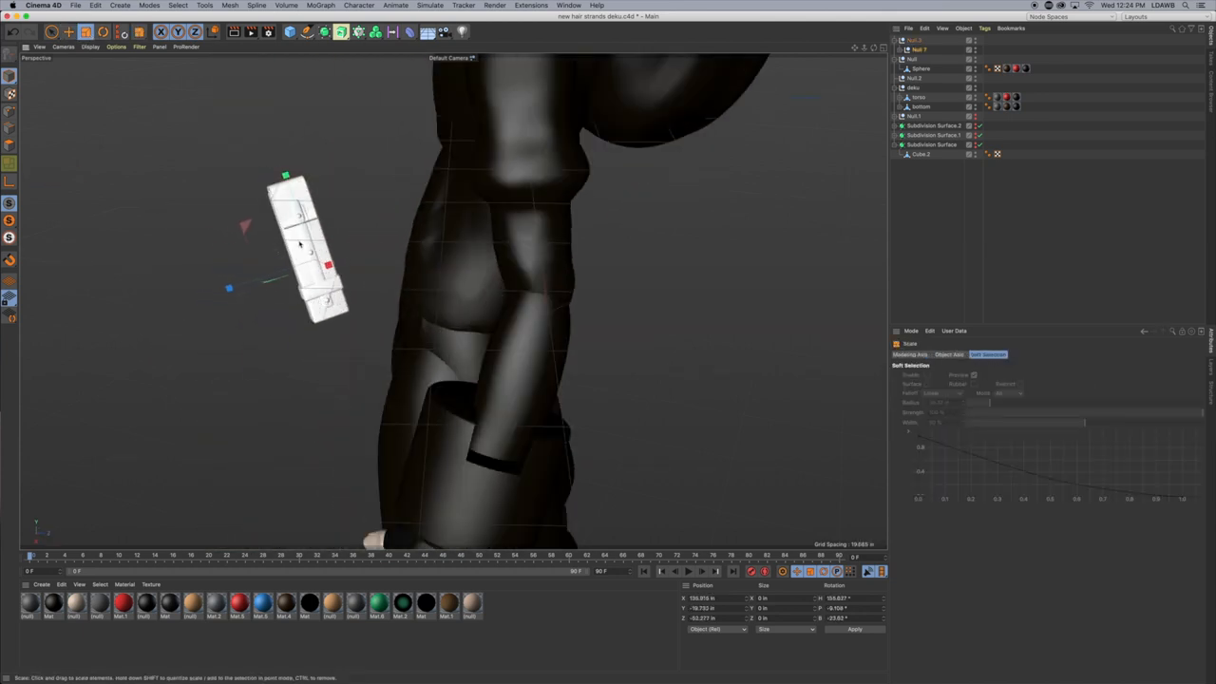
# Select the white piece and place it within the Deku figure's object hierarchy
pyautogui.click(919, 49)
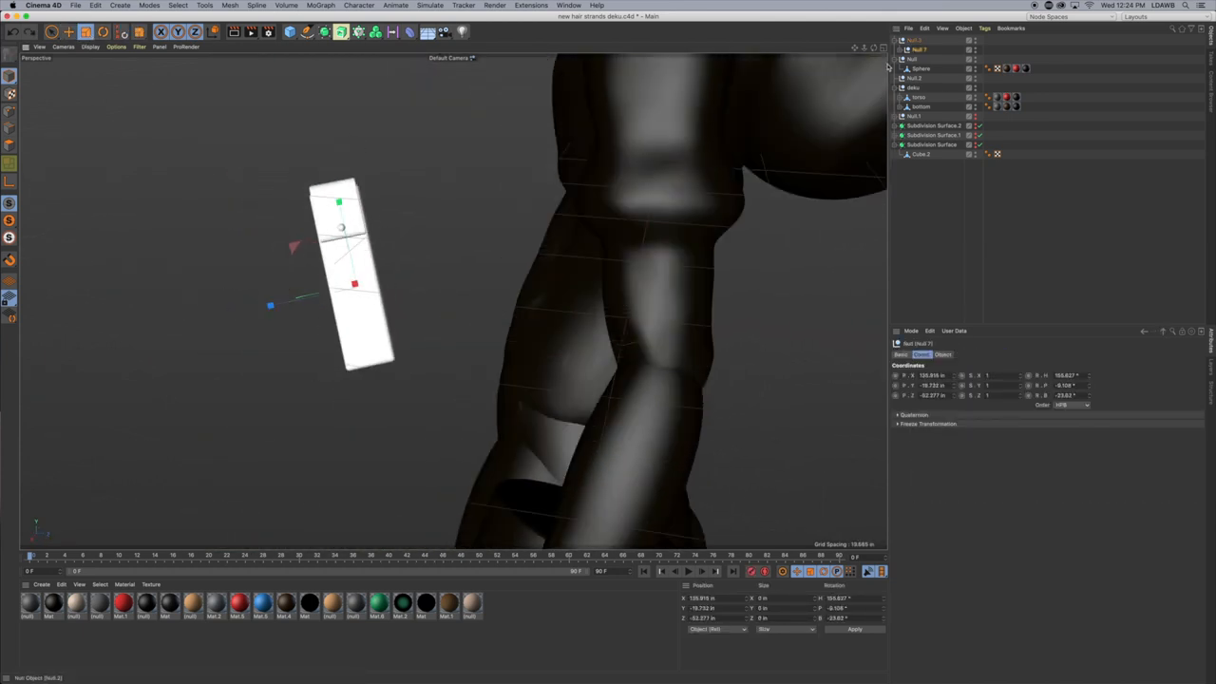
pyautogui.click(11, 106)
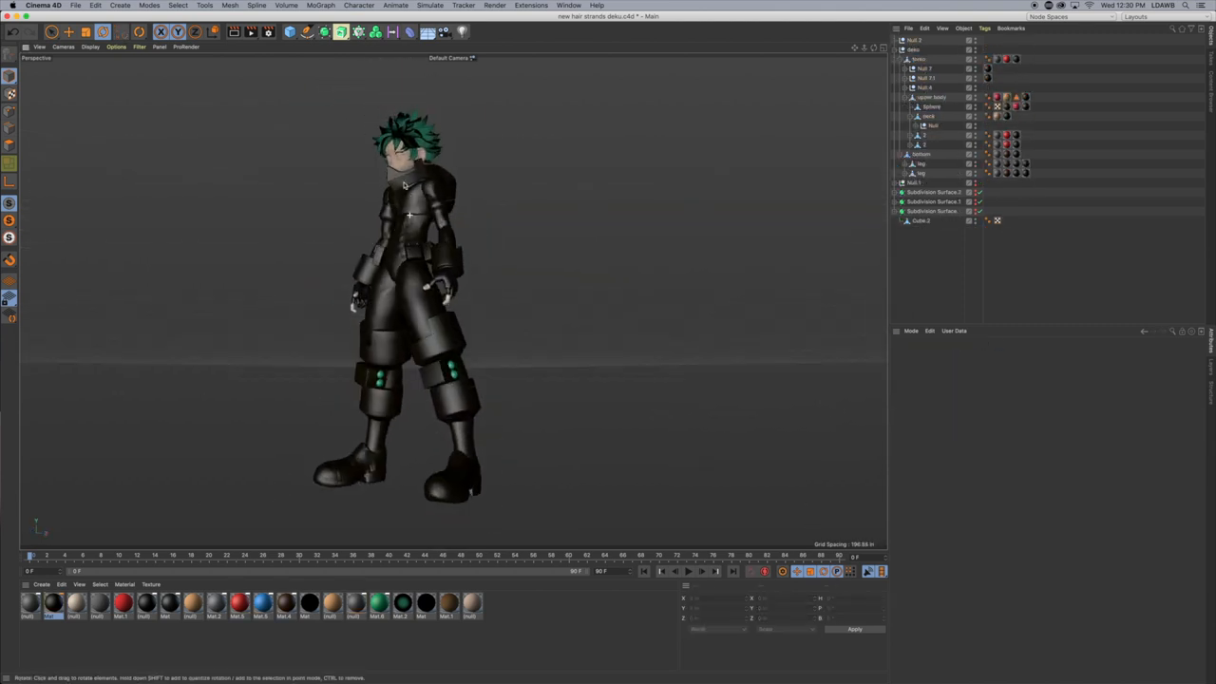
# Rotate the arm, curl the fingers and turn the hand to grip the handle, then start Save As
pyautogui.moveTo(427, 285); pyautogui.dragTo(380, 276)
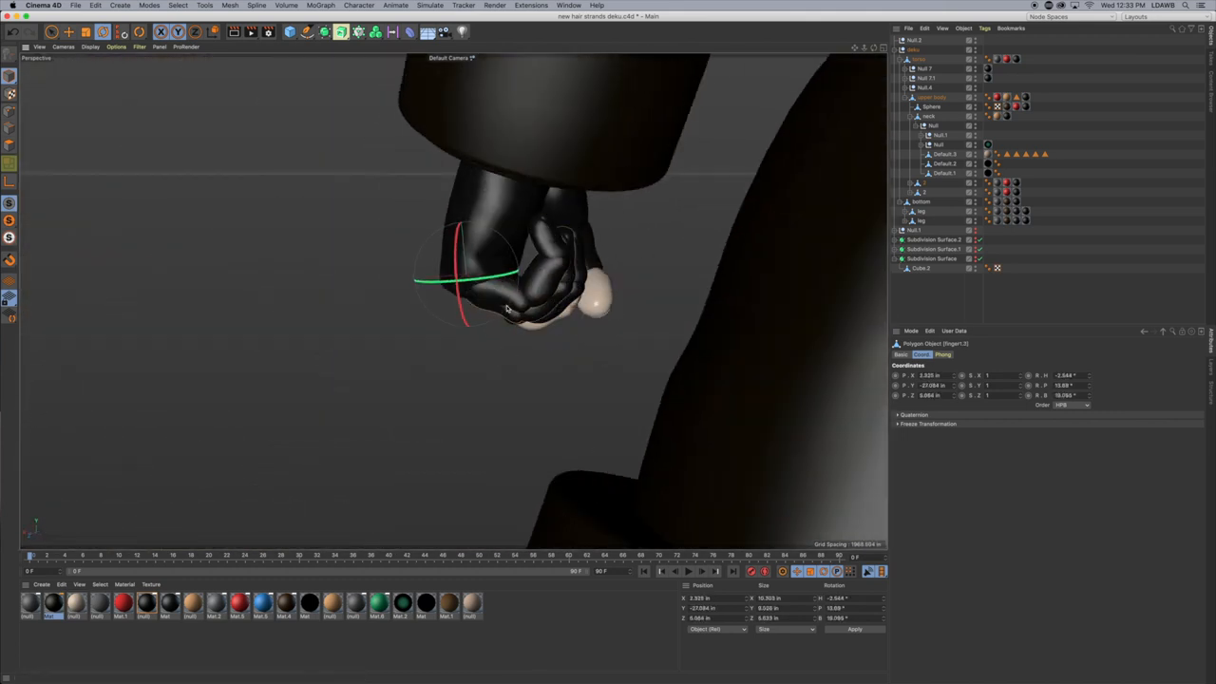
pyautogui.moveTo(503, 285); pyautogui.dragTo(399, 257)
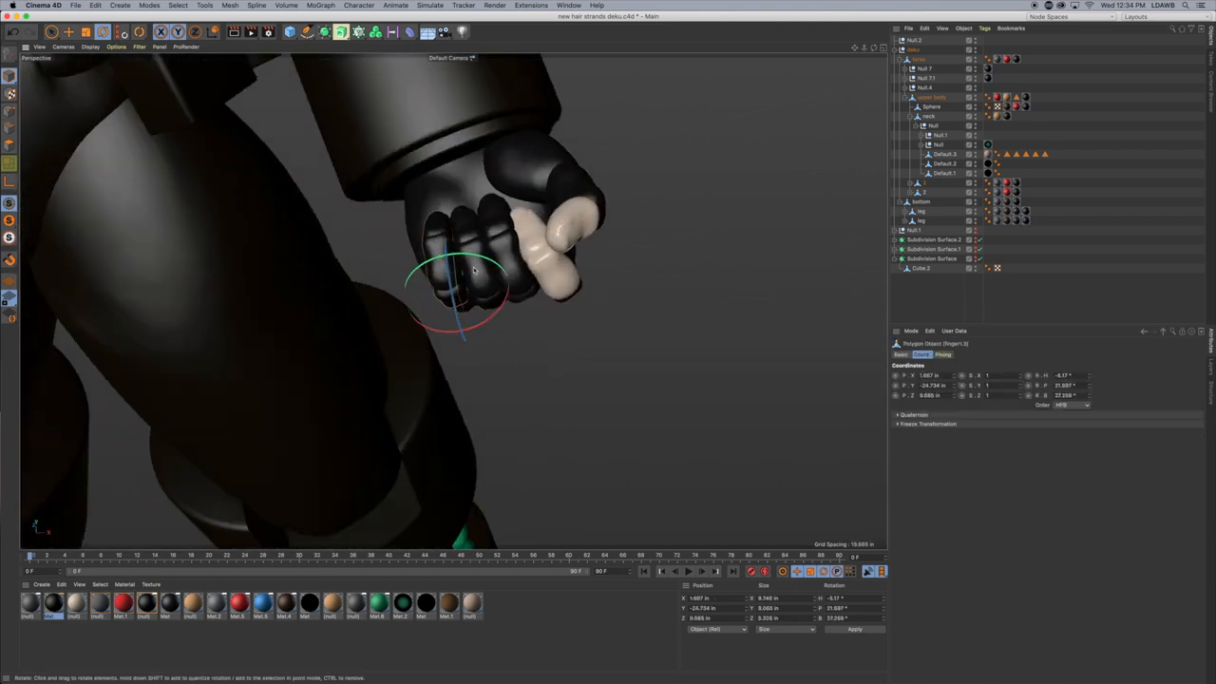
pyautogui.moveTo(471, 270); pyautogui.dragTo(338, 259)
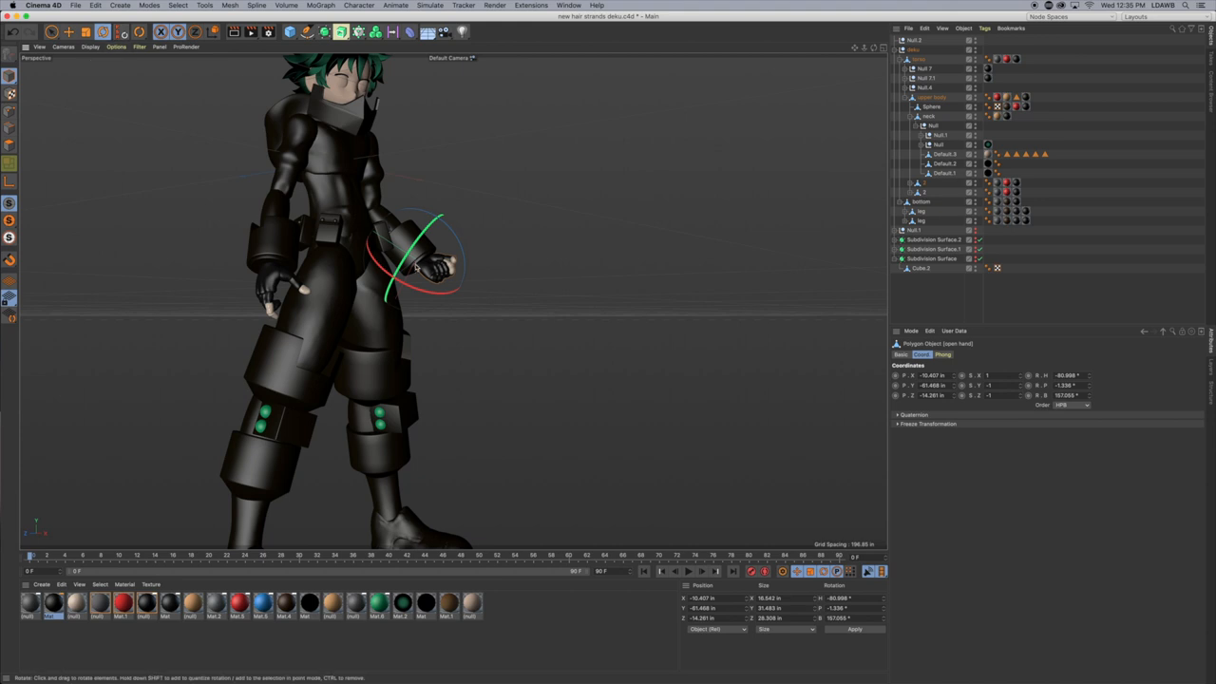
pyautogui.press('cmd+s')
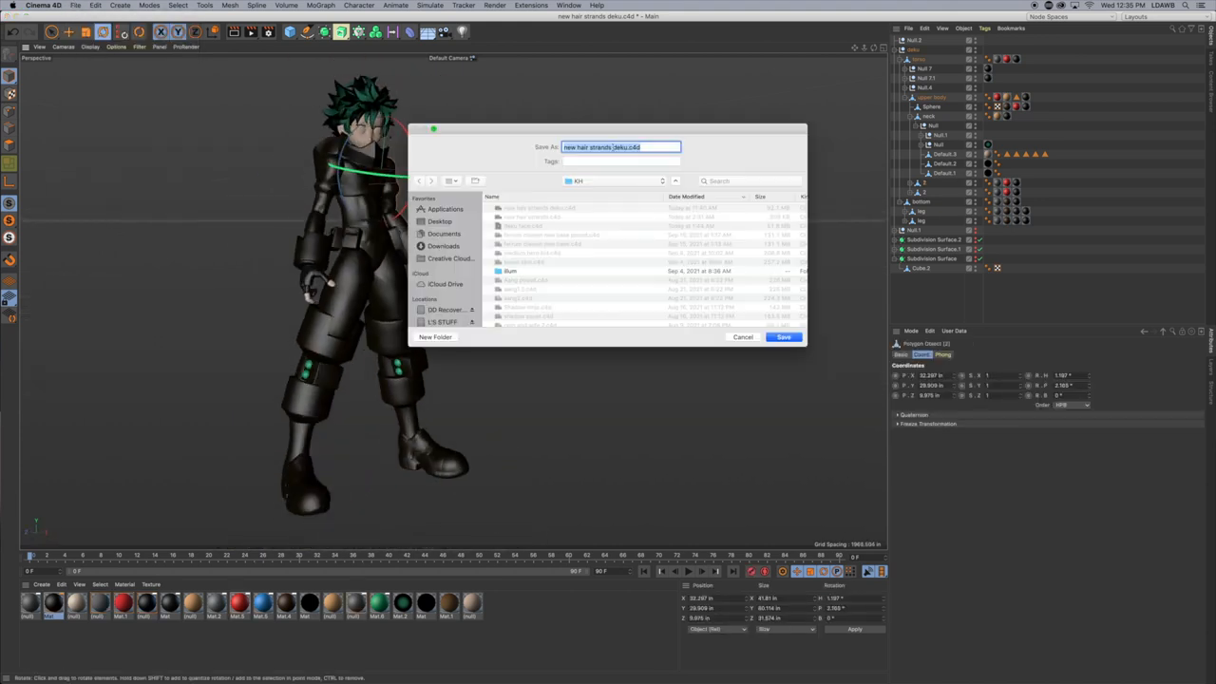
# Confirm the save and merge the keyblade .c4d file into the scene at Deku's hand
pyautogui.click(782, 338)
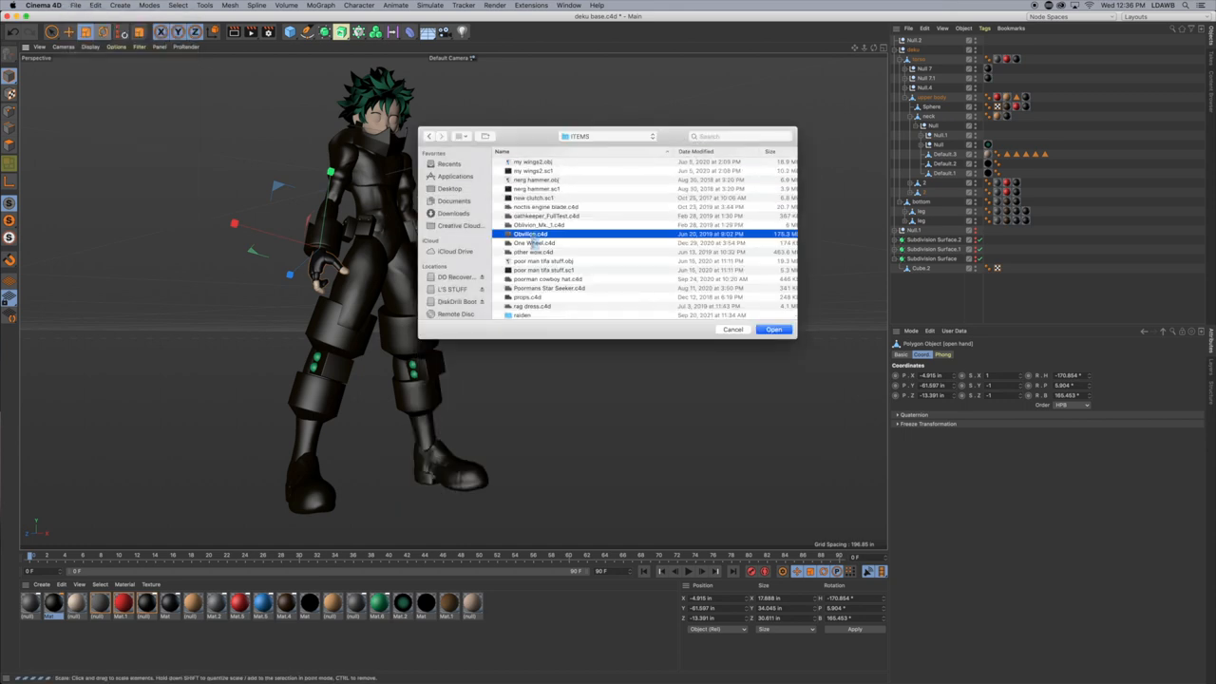
pyautogui.click(773, 328)
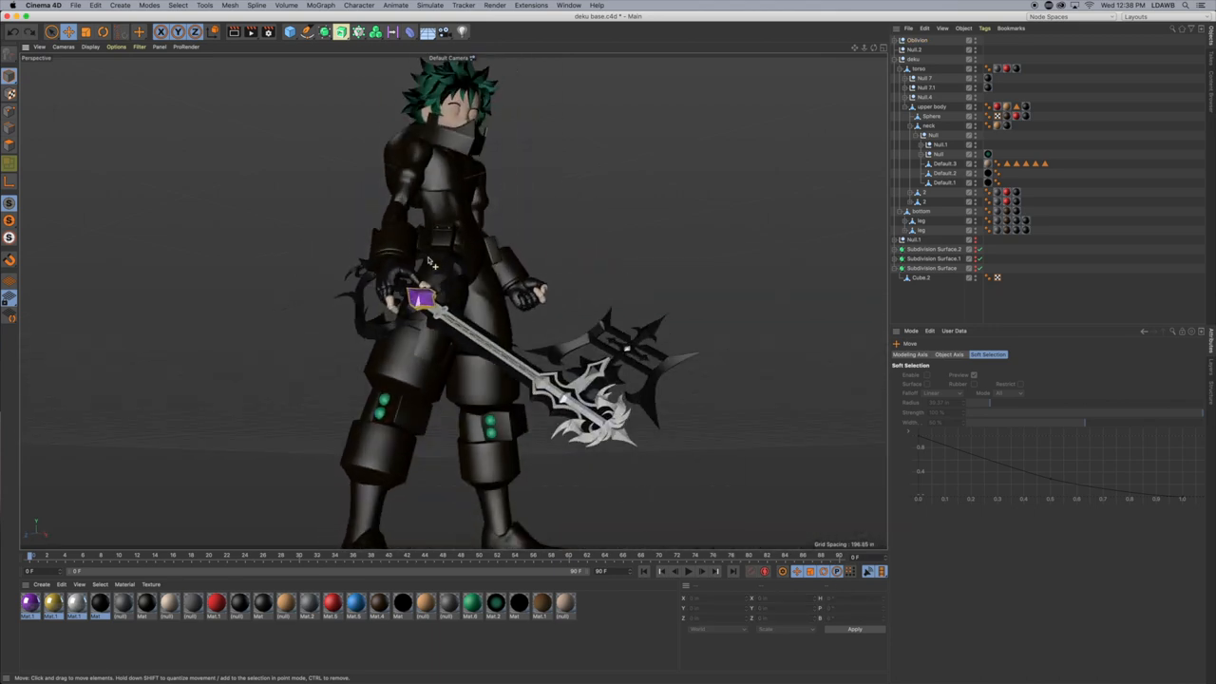
# Give the keyblade material a green colour with green Luminance so it glows
pyautogui.doubleClick(76, 602)
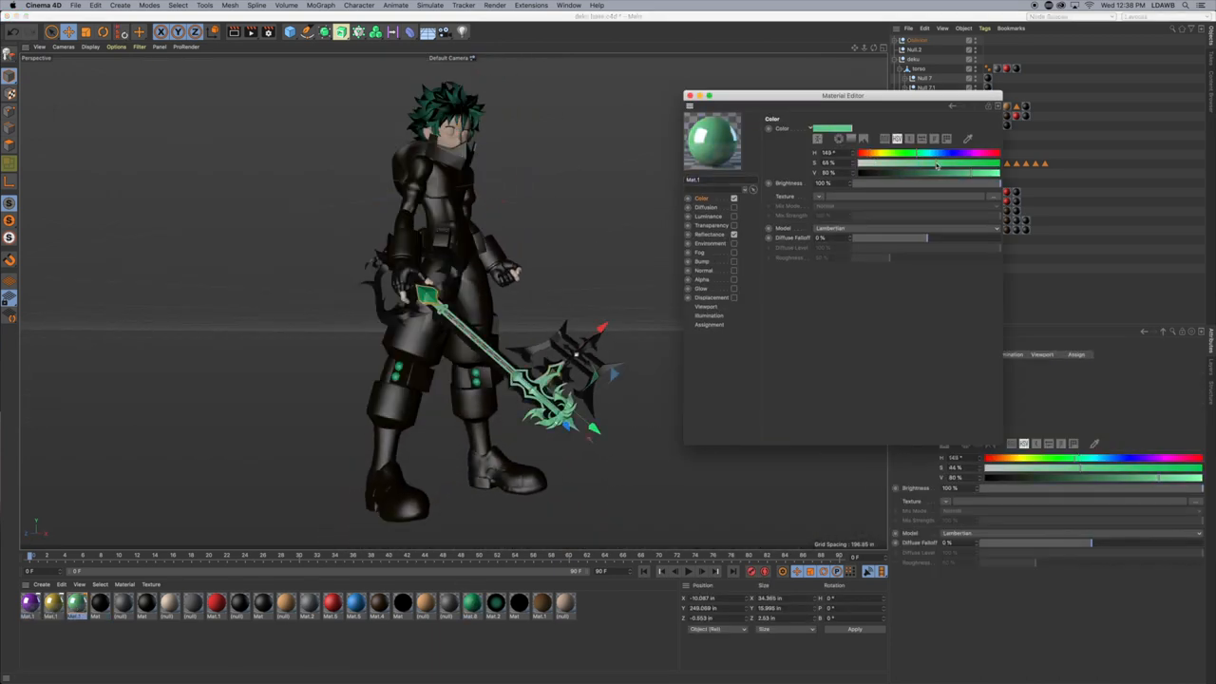
pyautogui.click(733, 217)
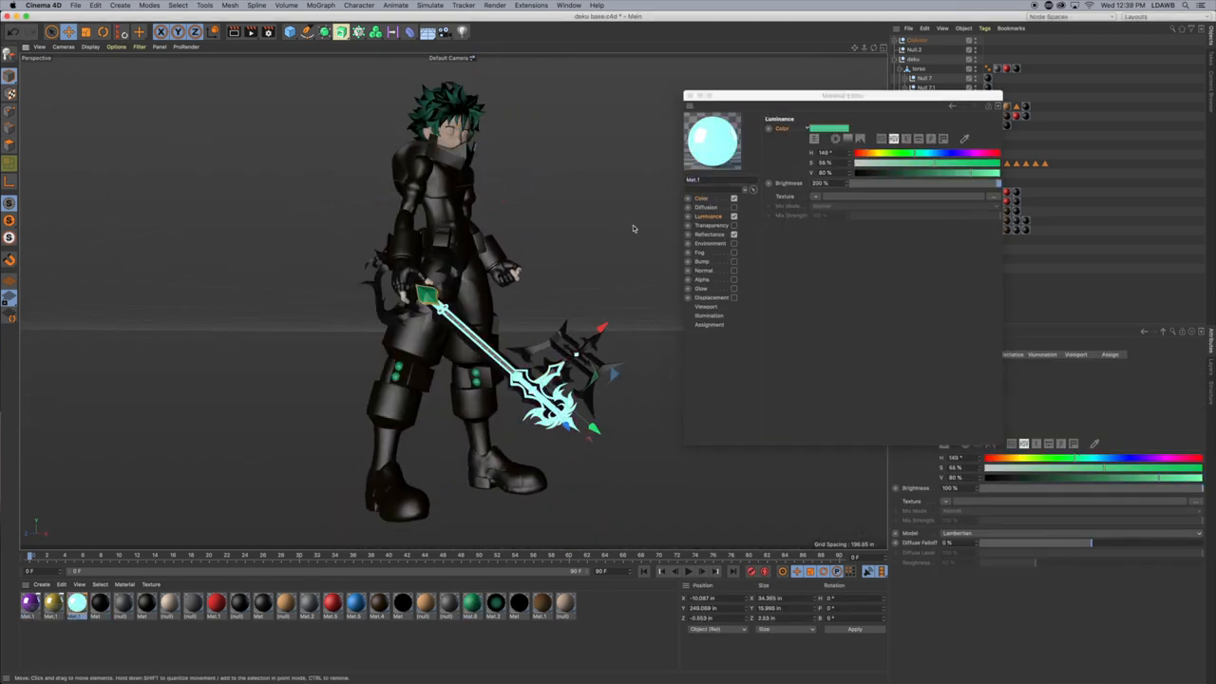
pyautogui.click(701, 198)
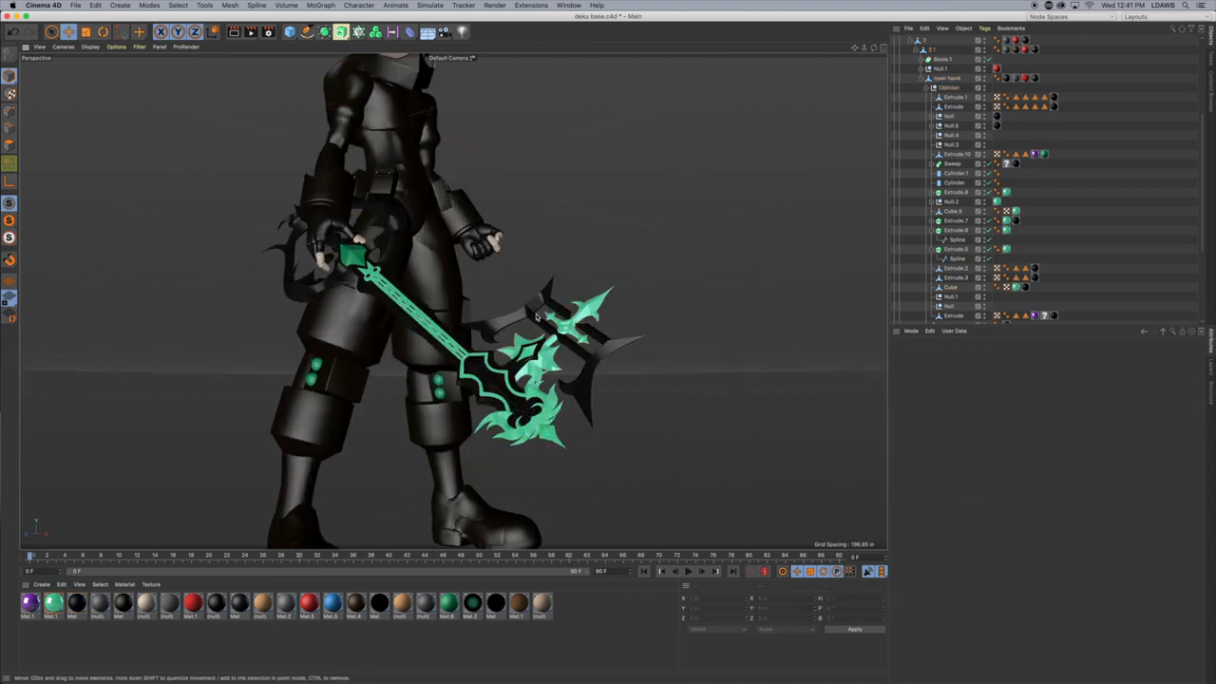
# Rotate the glowing keyblade so Deku holds it upright in front of his body
pyautogui.scroll(-3)
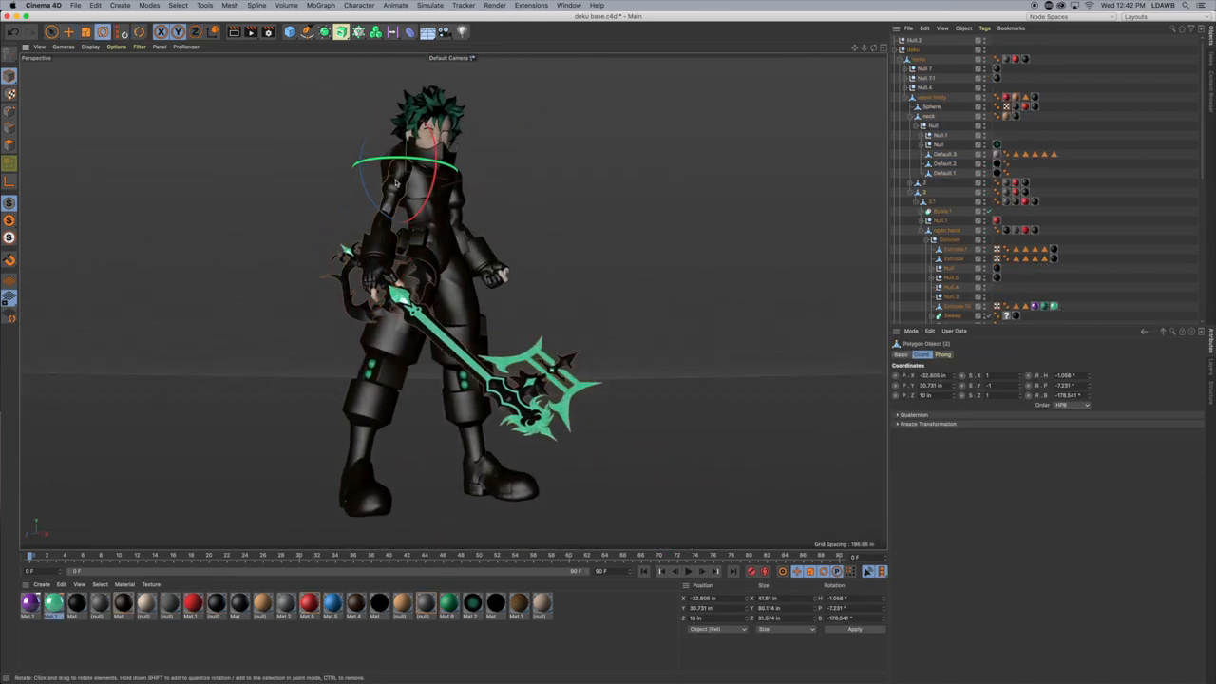
pyautogui.moveTo(395, 190); pyautogui.dragTo(380, 237)
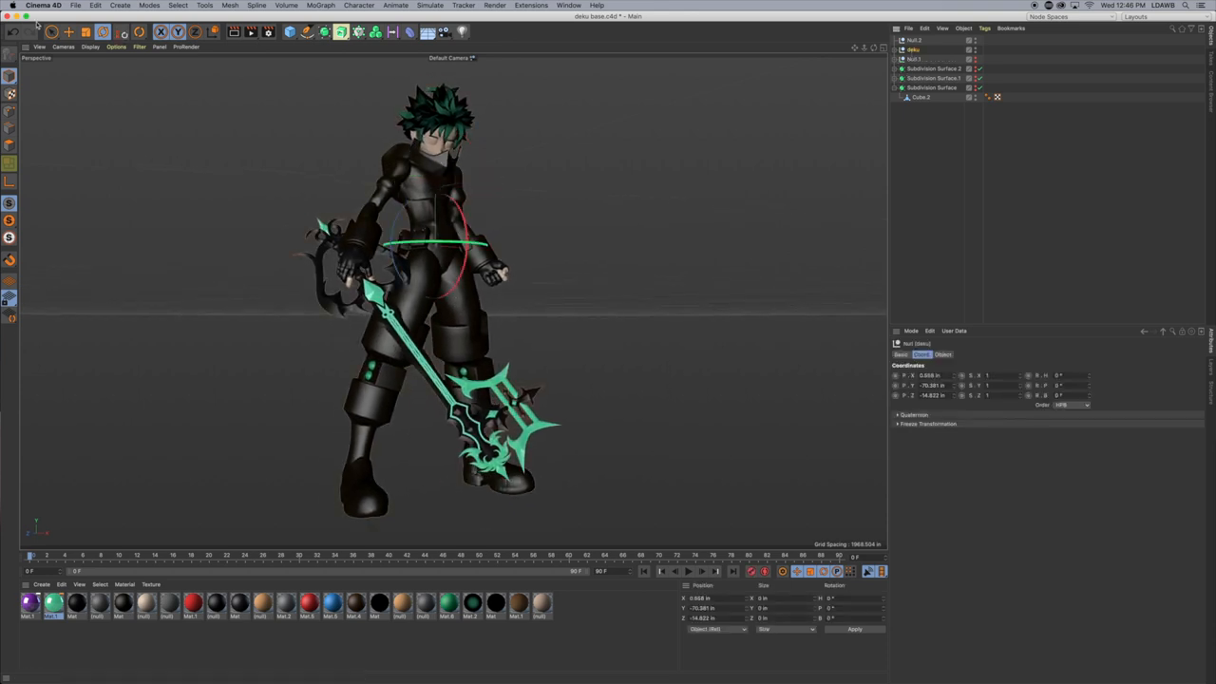
# Open the lit Deku scene .c4d file that has lights and cameras set up
pyautogui.click(76, 5)
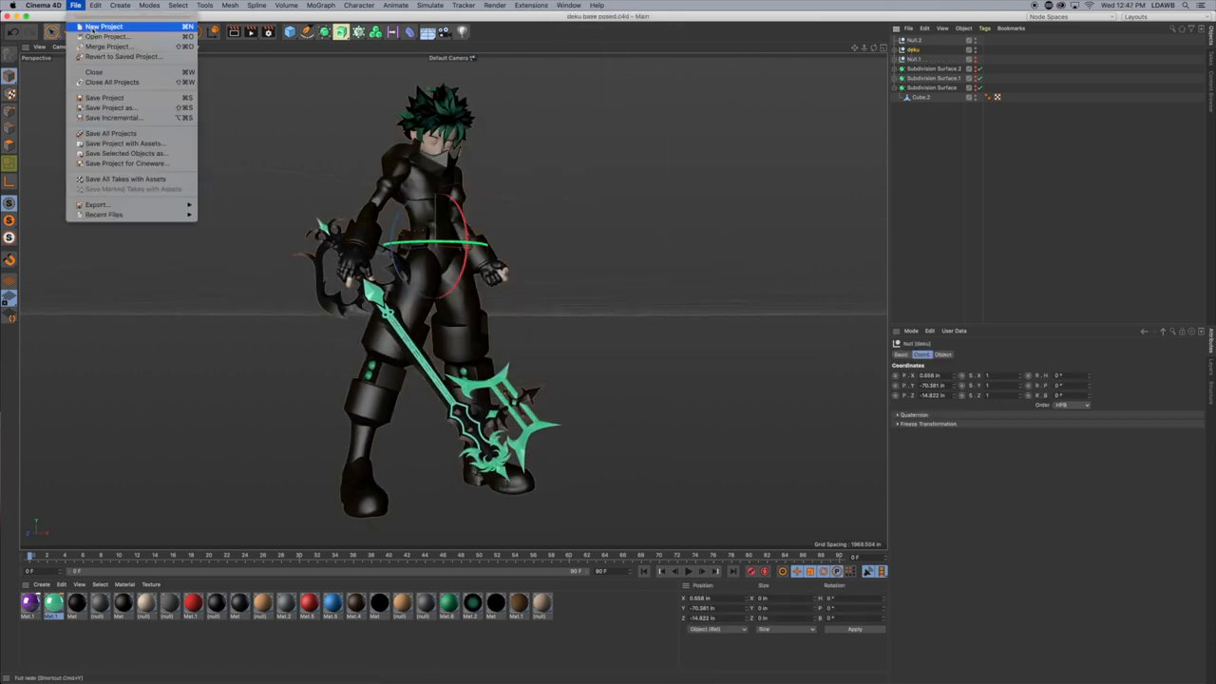
pyautogui.click(106, 36)
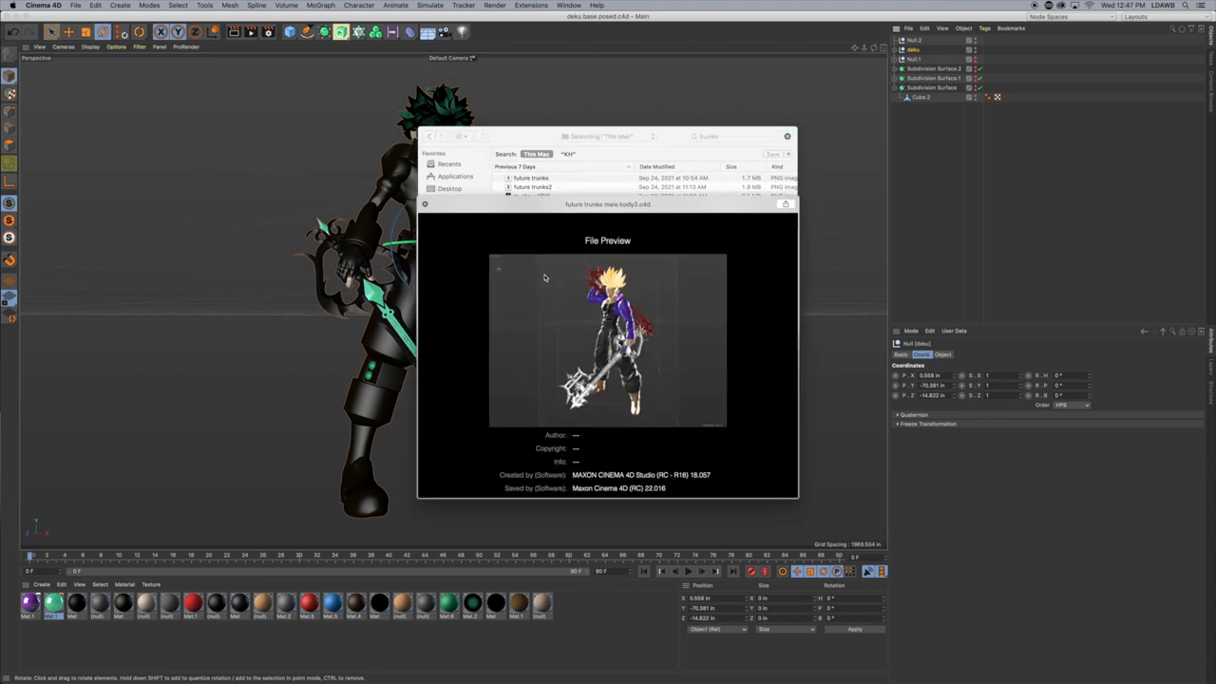
pyautogui.click(570, 6)
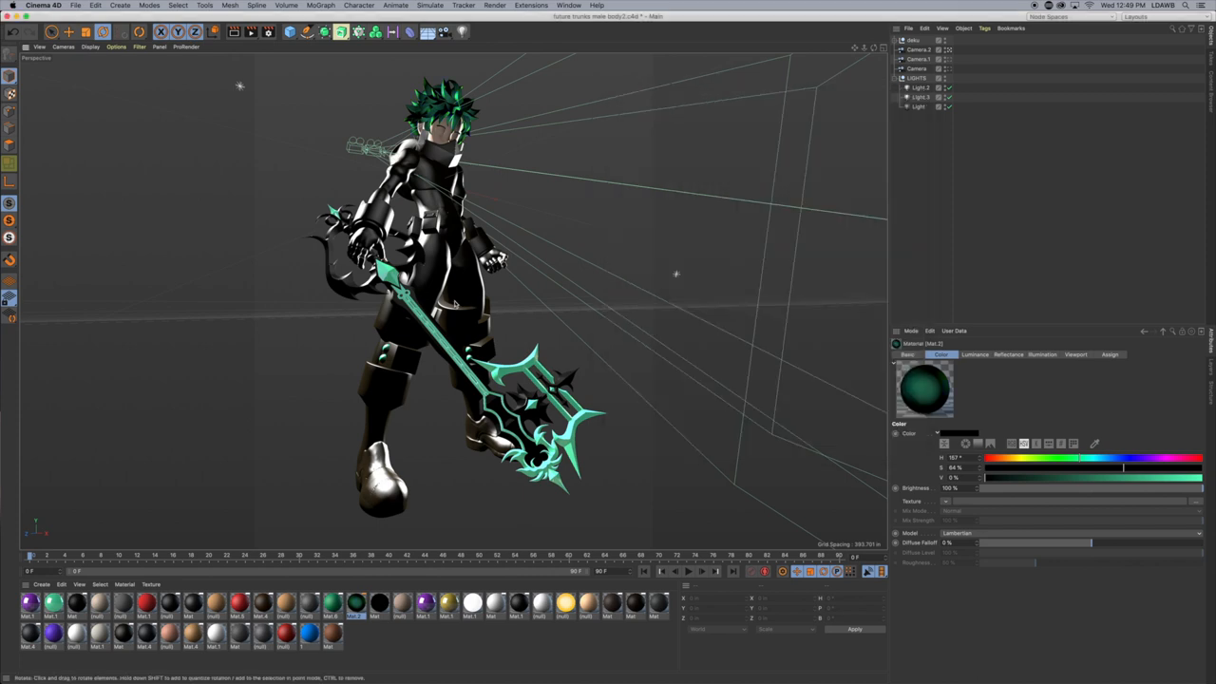
# View the scene through its camera to see Deku rim-lit against a black backdrop
pyautogui.click(122, 630)
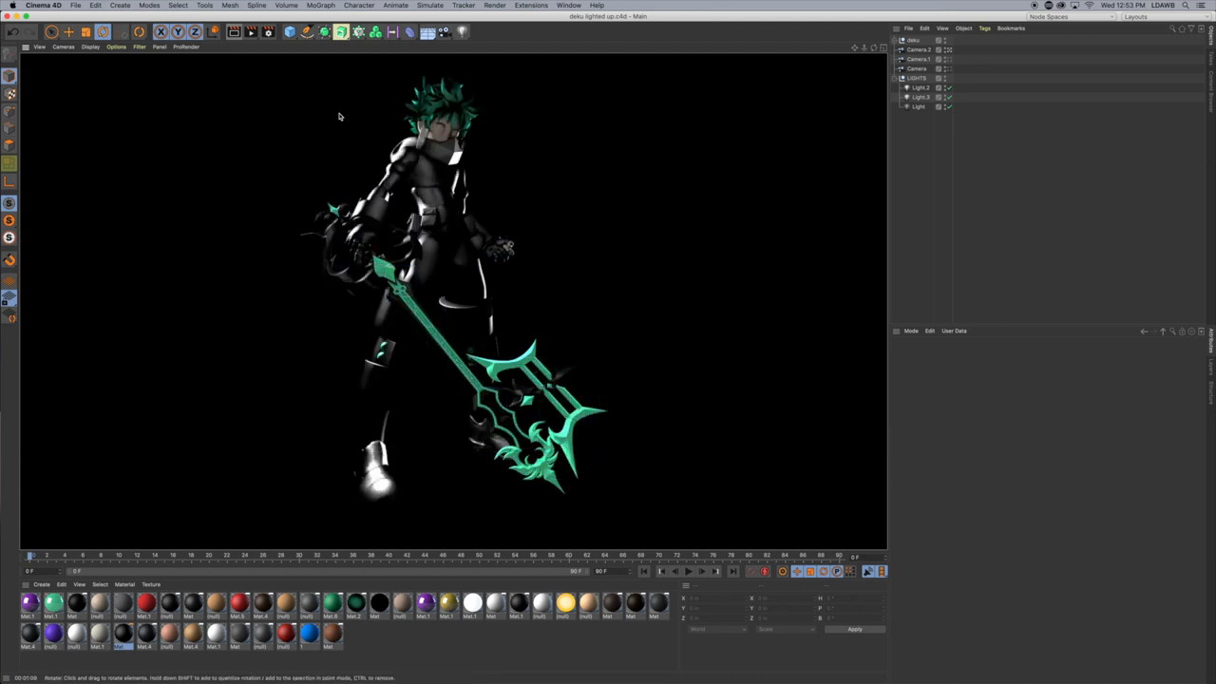
# Select the scene lights in turn and review their Shadow settings
pyautogui.click(915, 78)
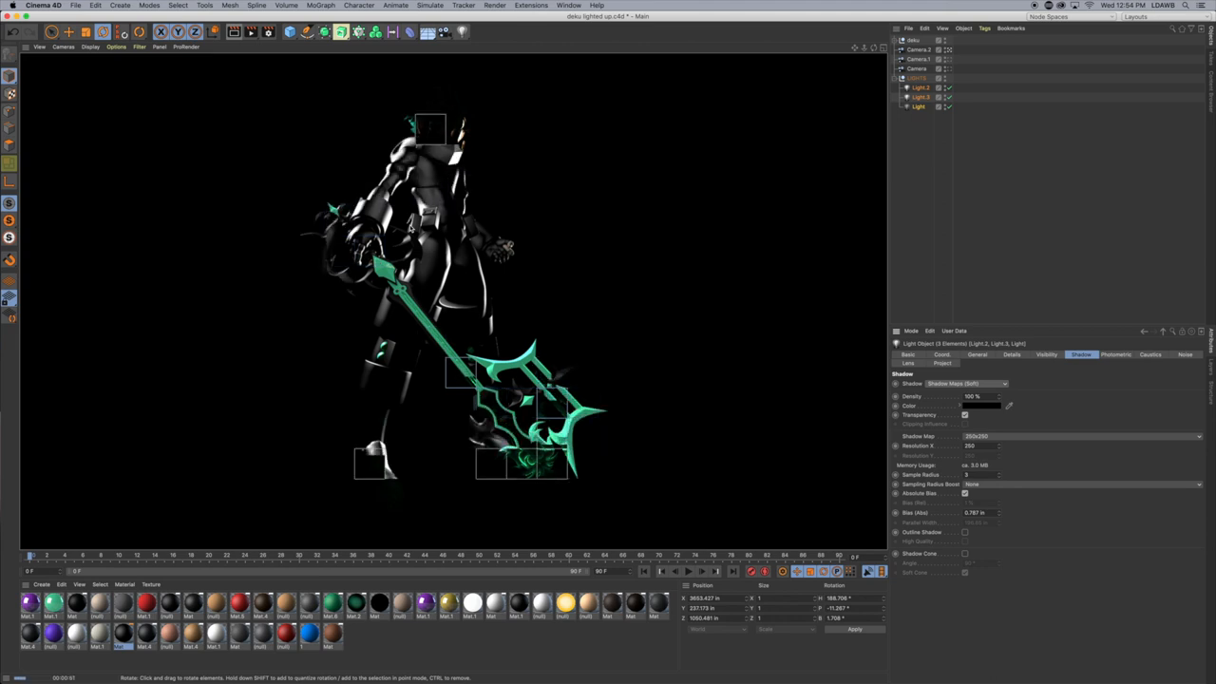
pyautogui.click(918, 106)
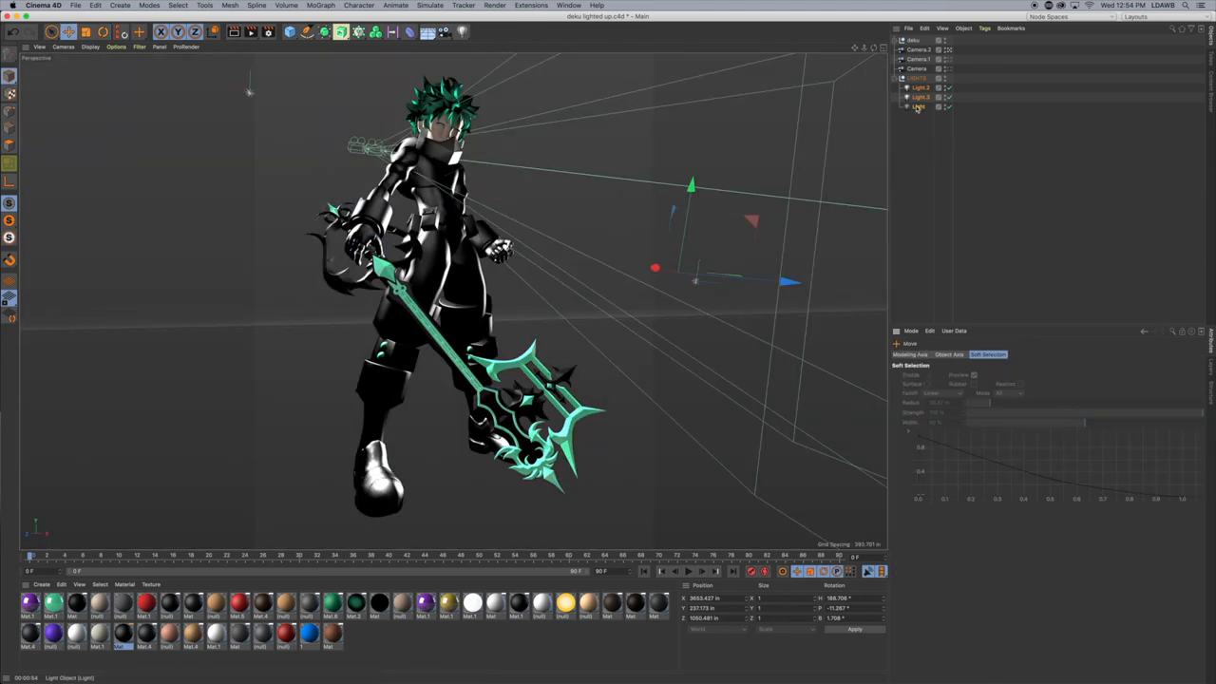
pyautogui.click(917, 107)
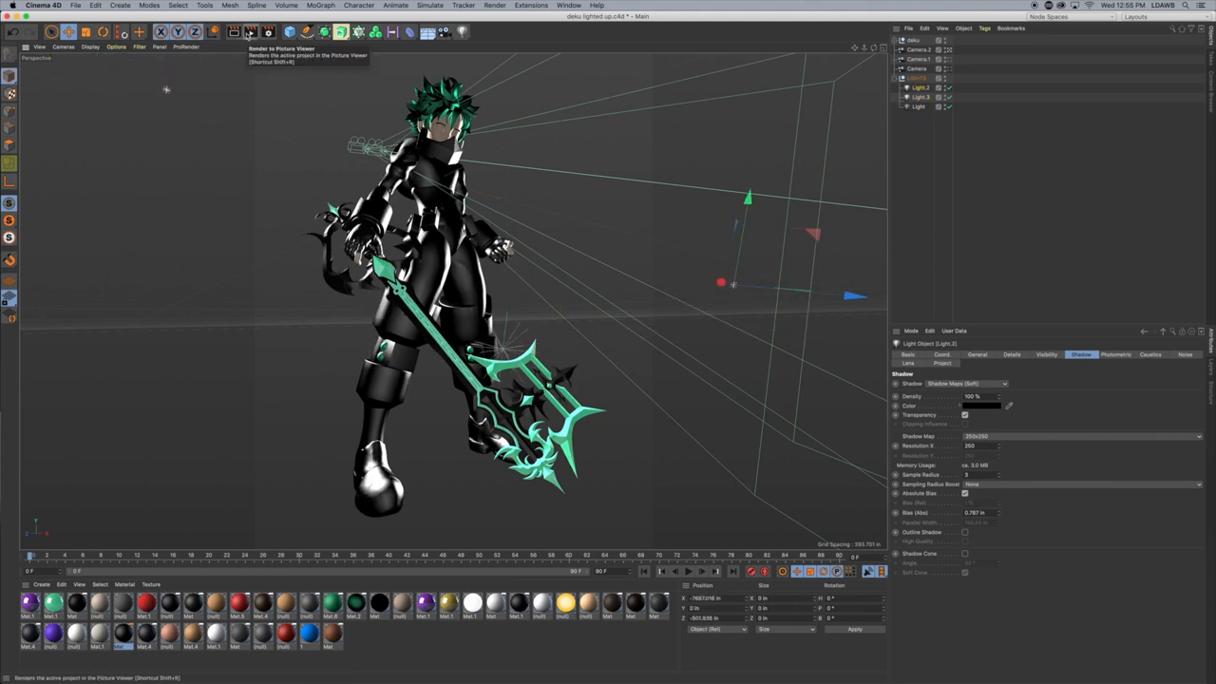
# Render the active view of the rim-lit Deku figure with the glowing keyblade
pyautogui.click(233, 31)
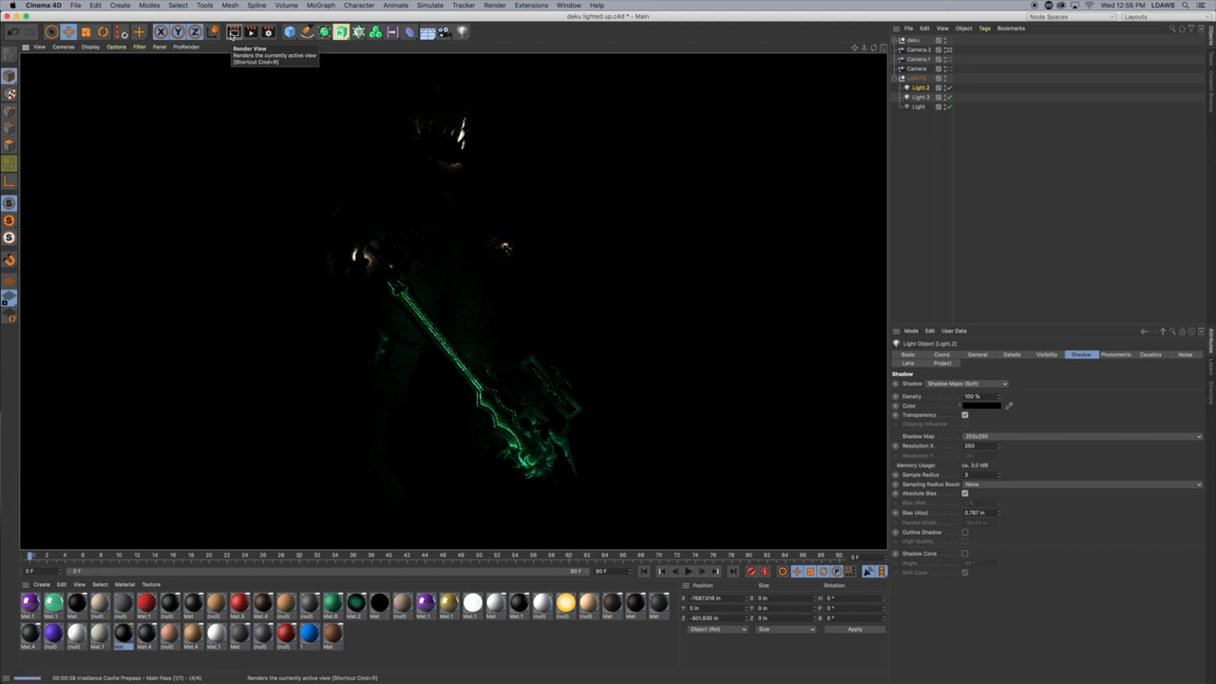
pyautogui.click(234, 30)
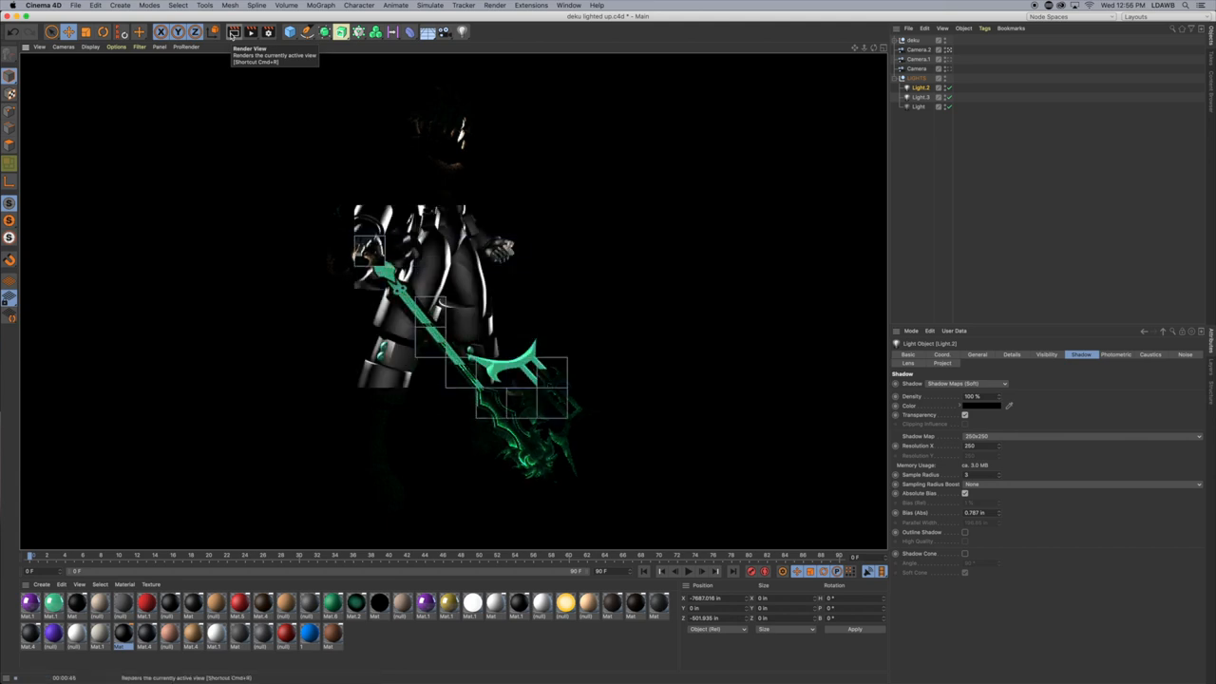